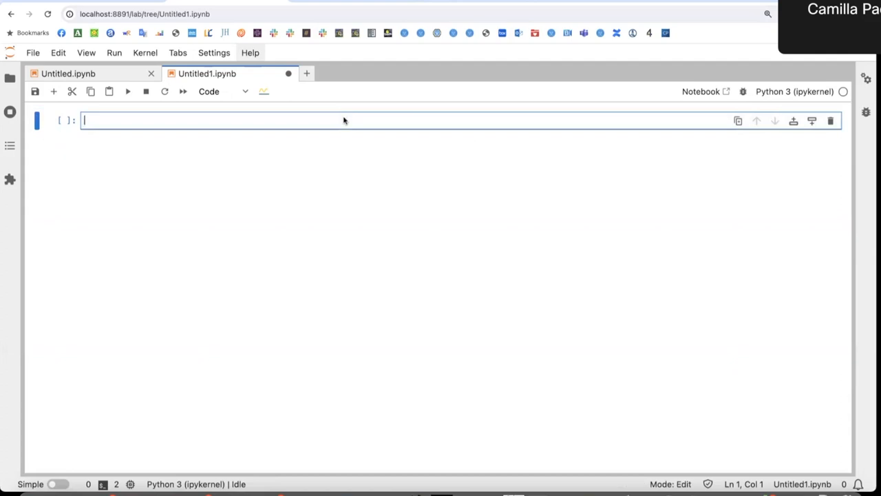
Write the import line 'from jdaviz import Imviz' in the first cell.
type("from jdaviz")
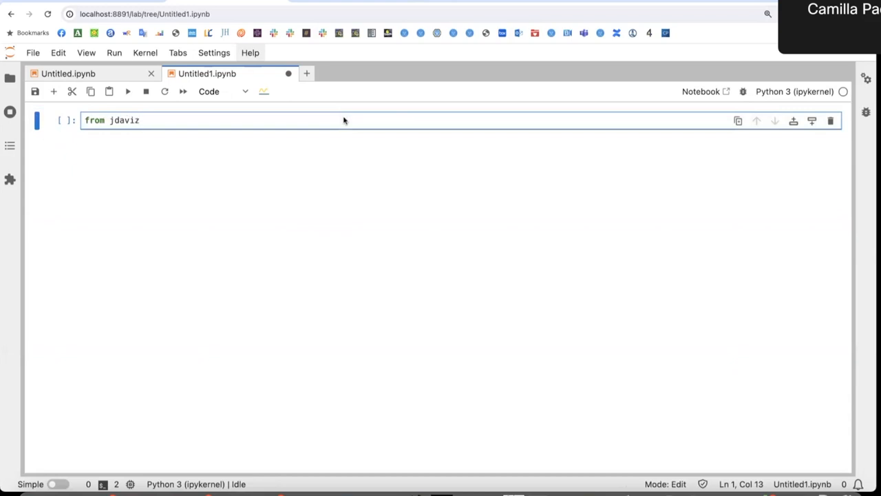
type("import Imviz")
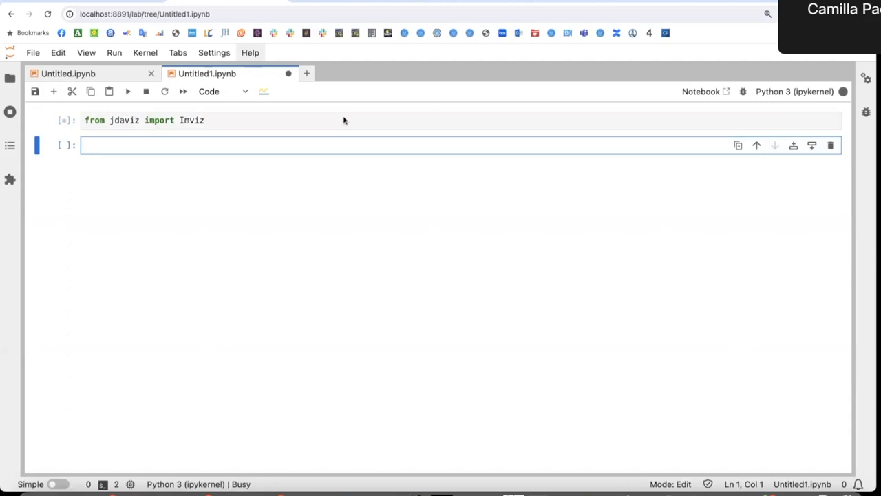
Assign the NIRCam f090w '_i2d.fits' file name to the variable file and run the cell.
type("file = '")
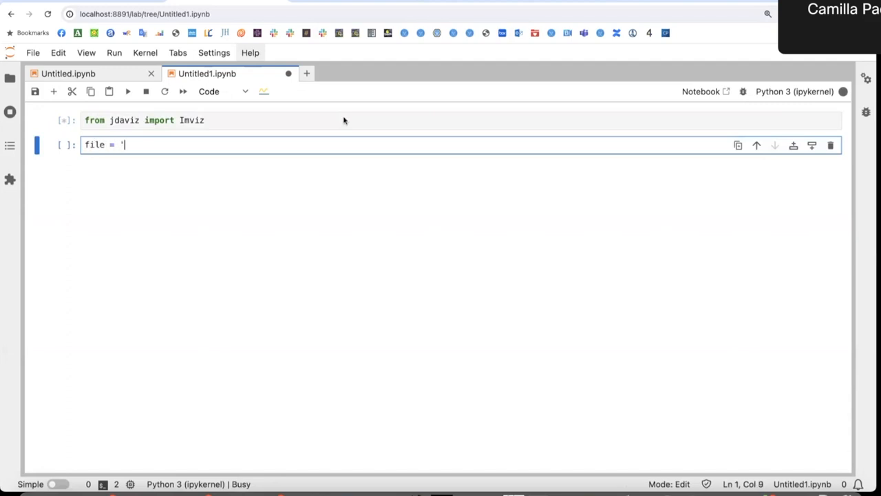
type("jw")
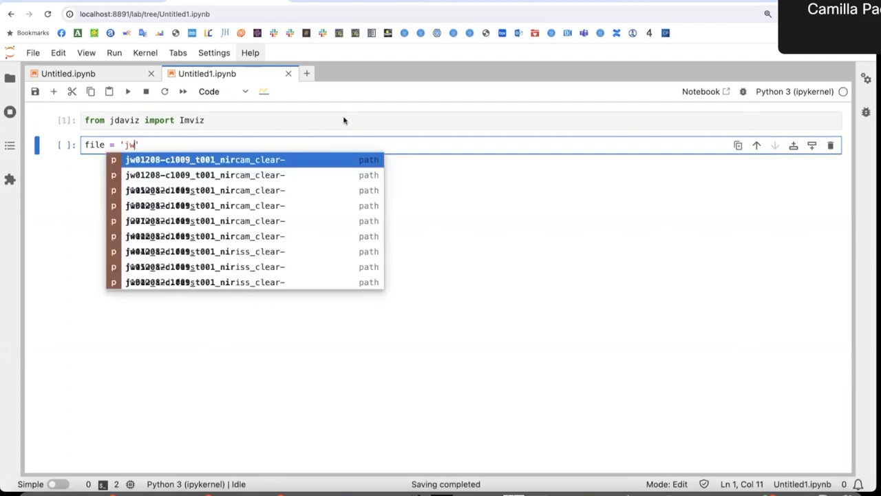
left_click(203, 160)
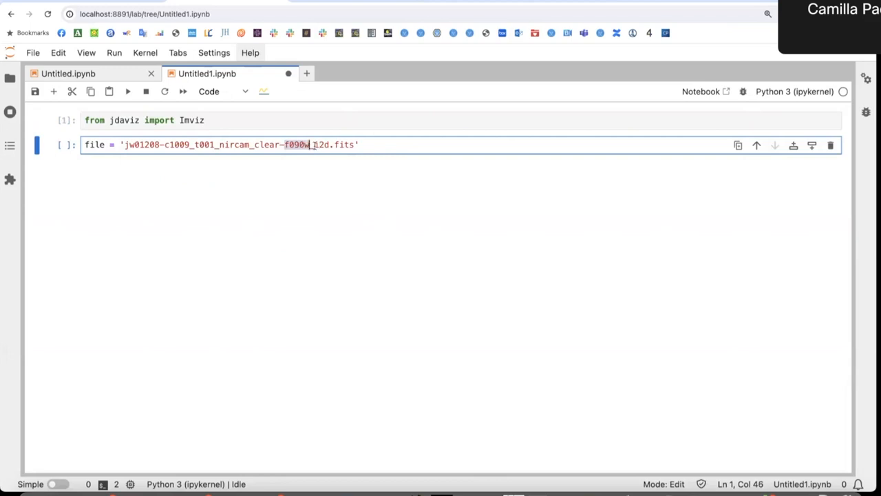
type("_i2d")
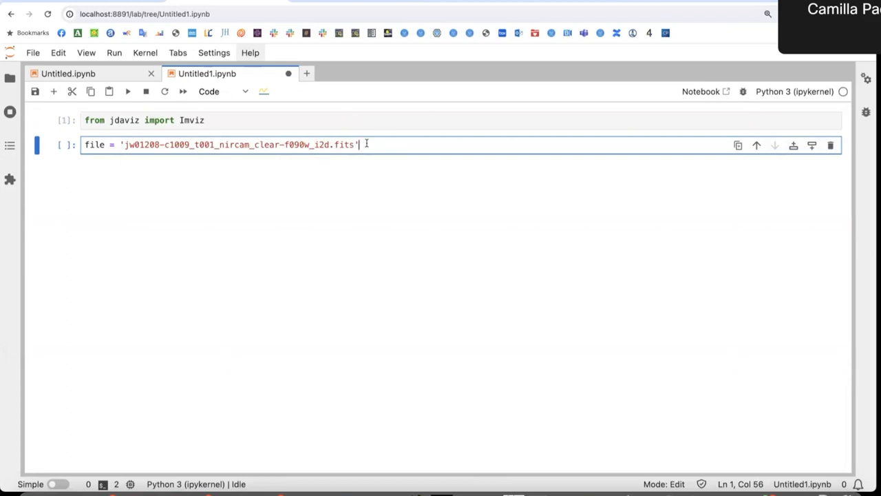
key("Shift+Enter")
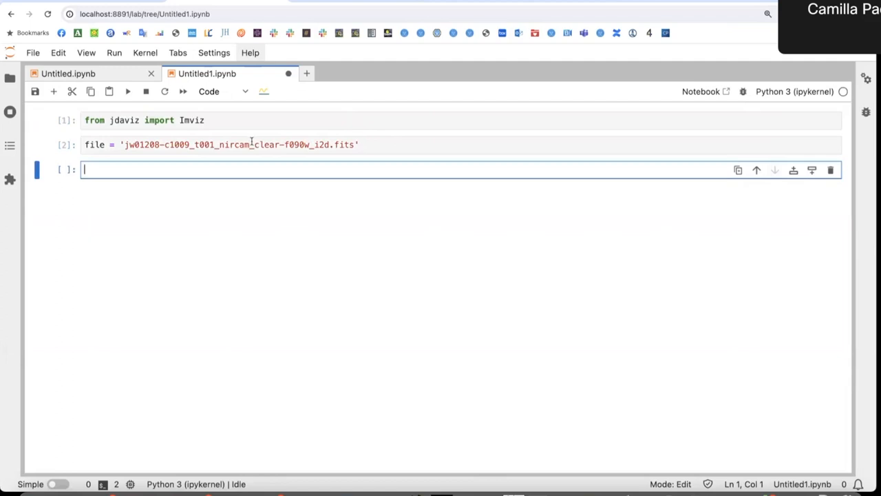
Write a cell with imviz = Imviz(), imviz.load_data(file) and imviz.show(height=550).
type("imviz = Imviz(")
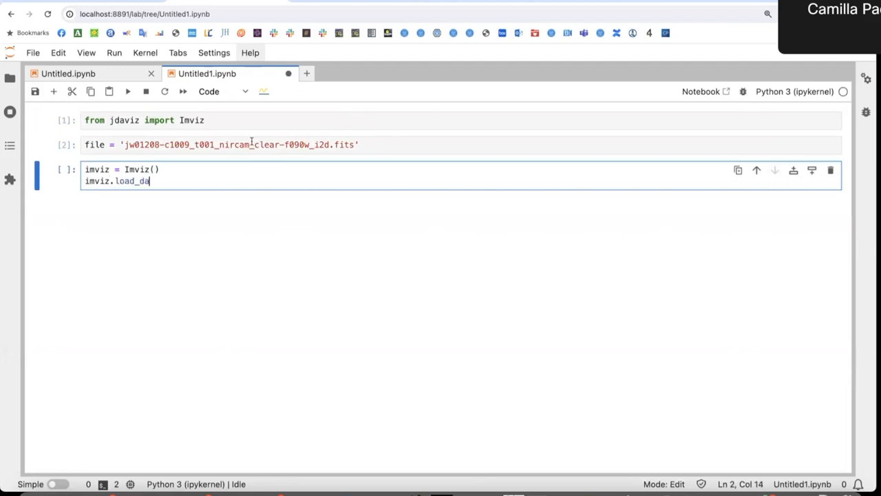
type("ta")
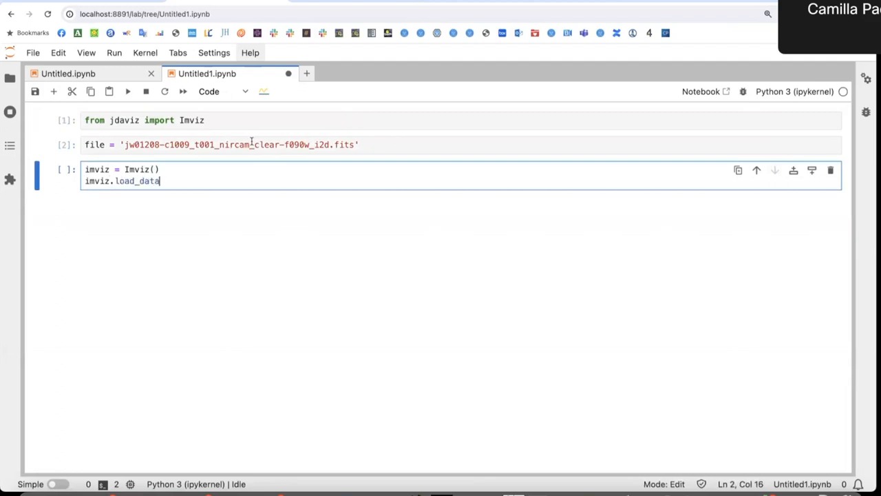
type("(f")
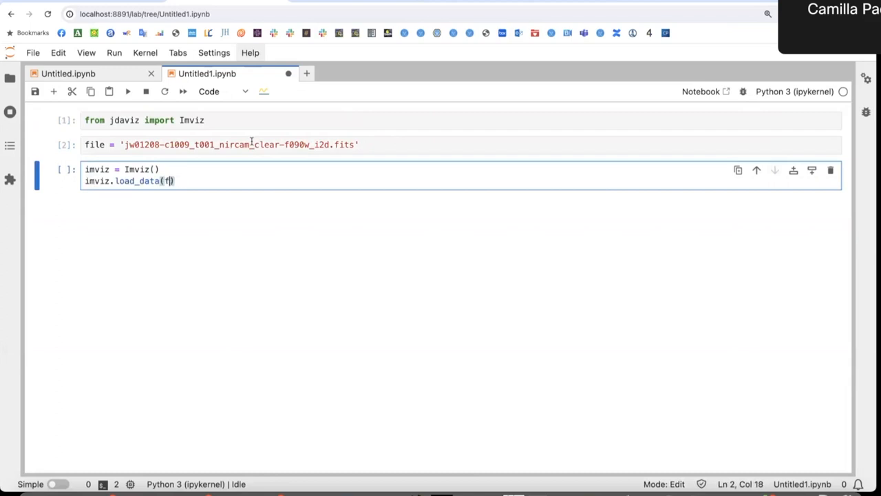
type("ile)")
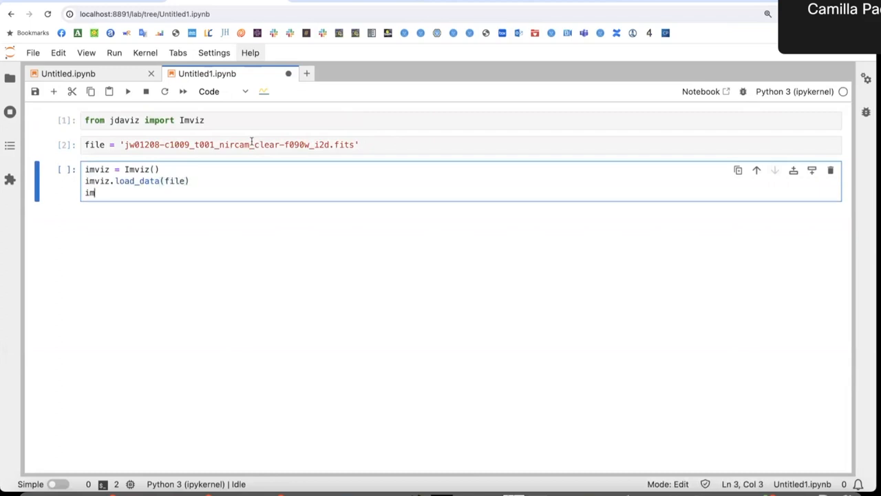
type("viz.show()")
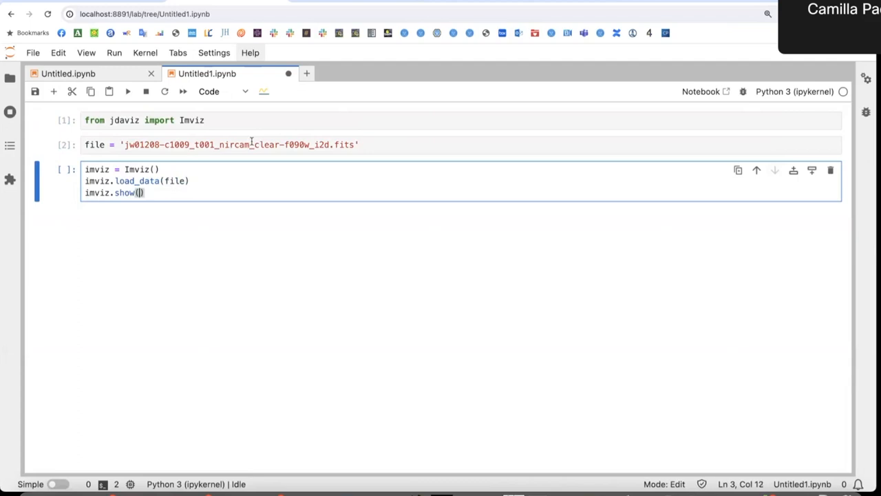
type("height")
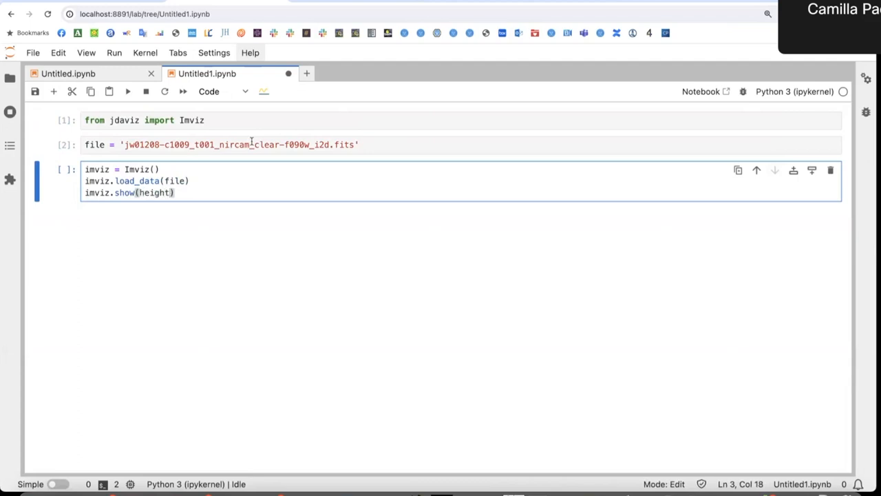
type("=550")
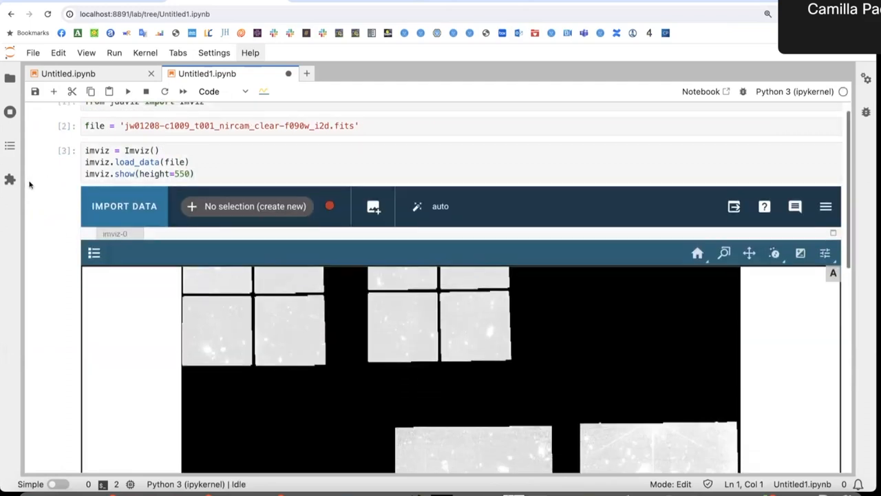
Zoom out in the Imviz viewer until all NIRCam image tiles fit inside it.
scroll("down", 3)
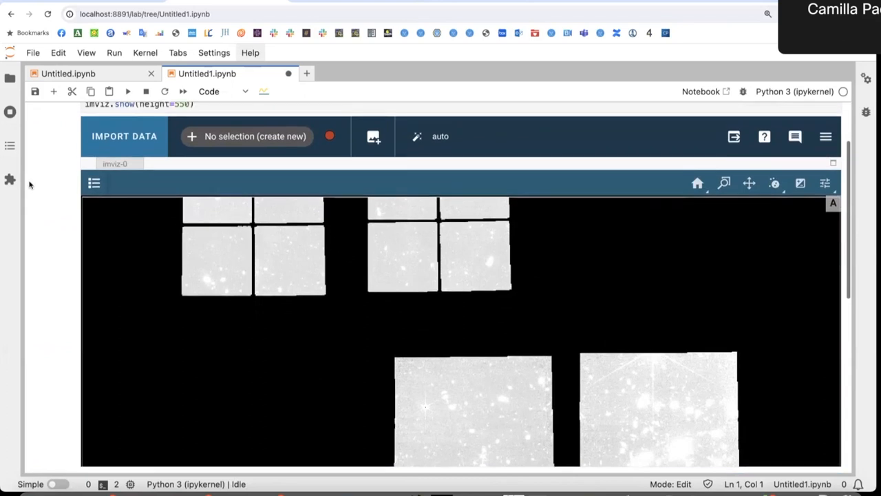
mouse_move(724, 182)
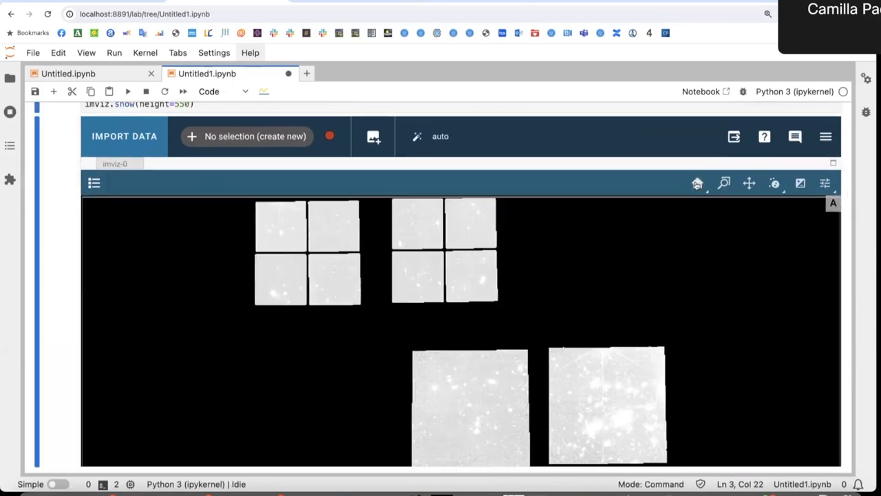
mouse_move(826, 136)
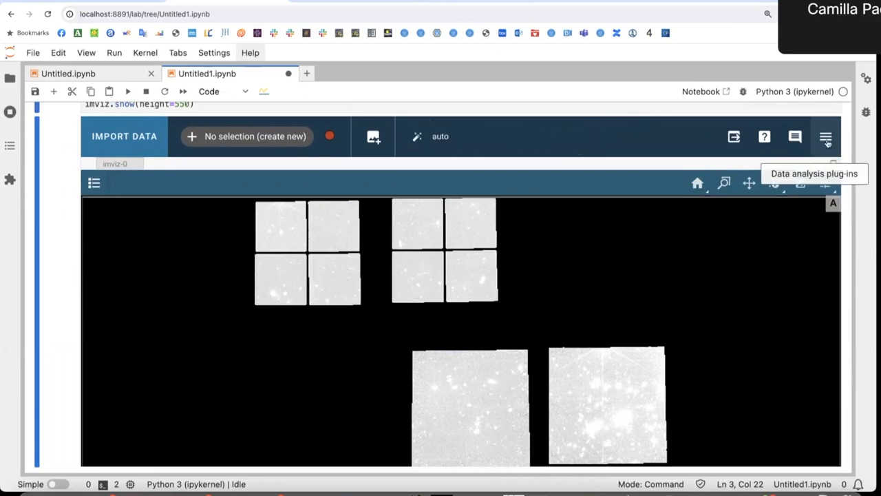
In the Plot Options plugin, change the image Stretch Function from Linear to Arcsinh.
left_click(826, 137)
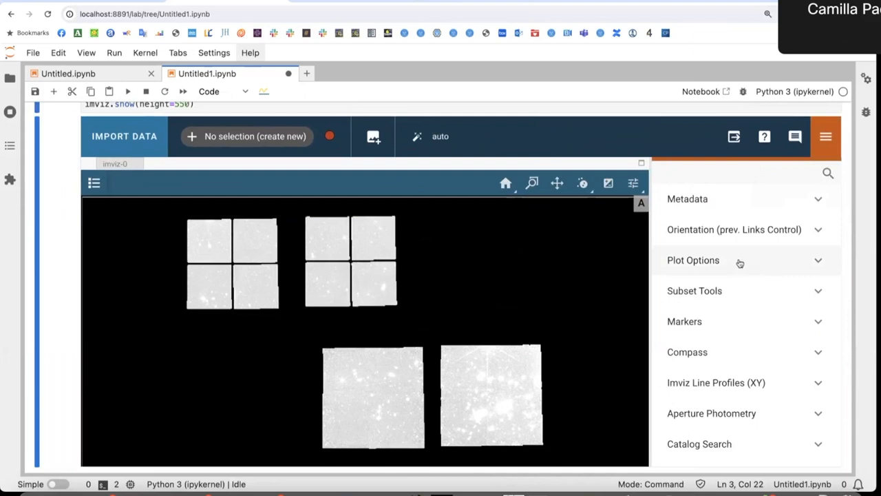
left_click(693, 260)
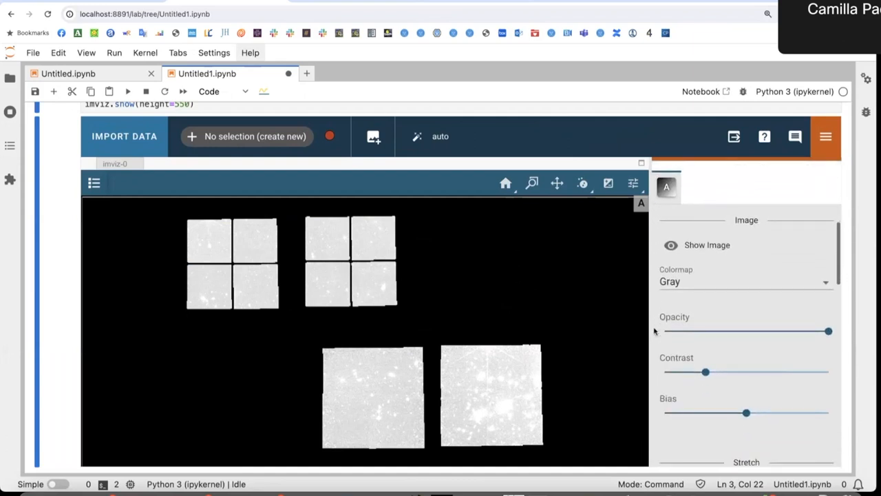
scroll("down", 3)
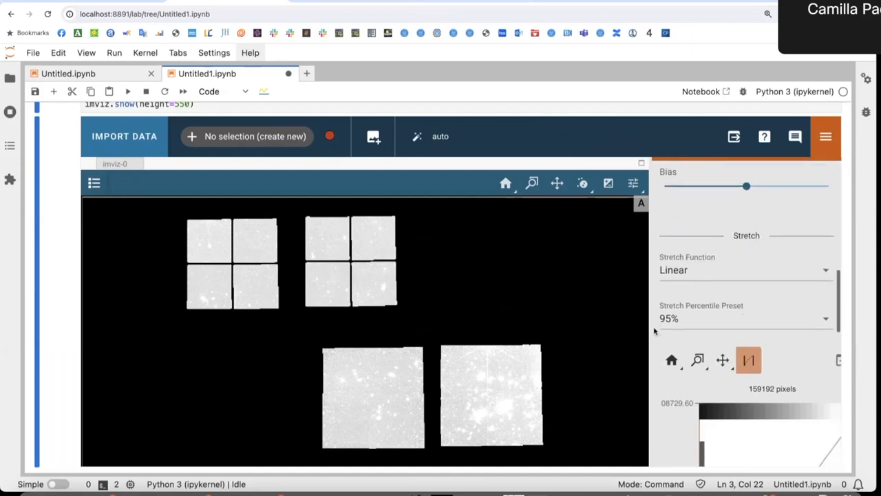
left_click(746, 268)
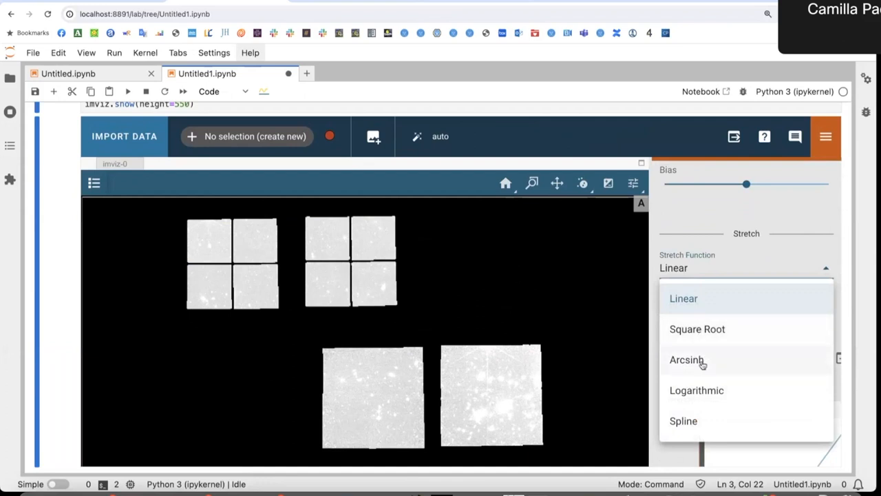
mouse_move(702, 361)
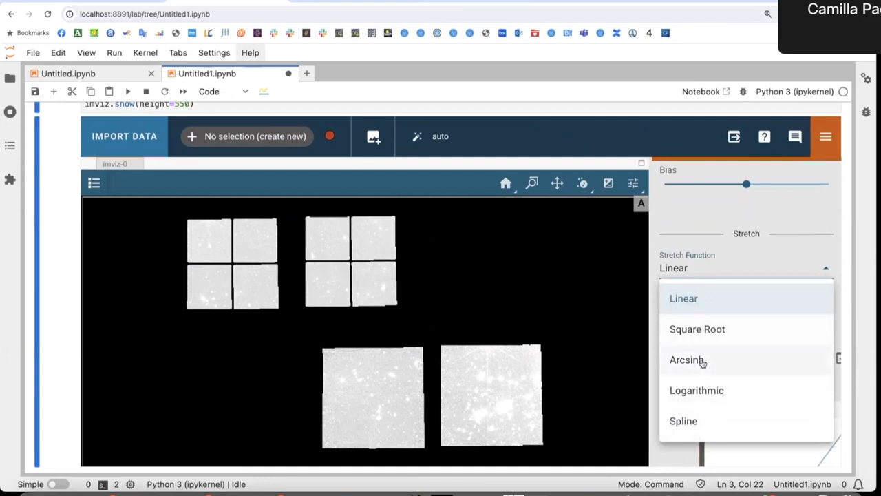
left_click(688, 361)
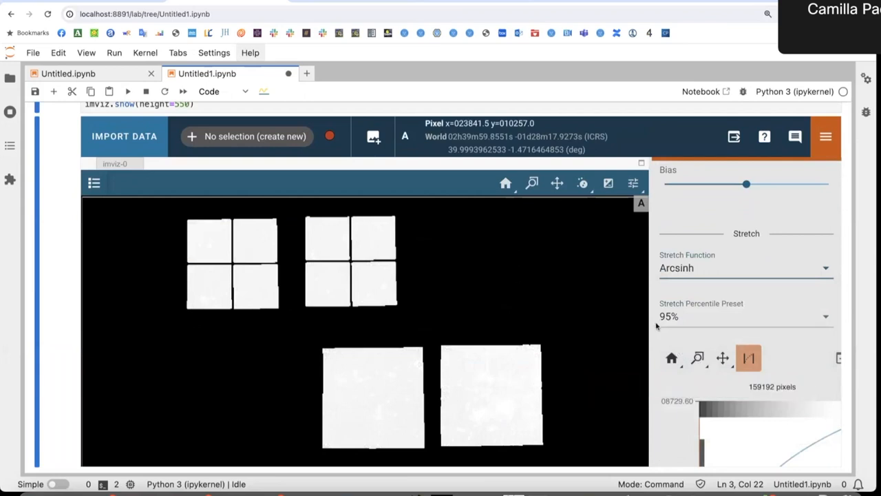
scroll("down", 3)
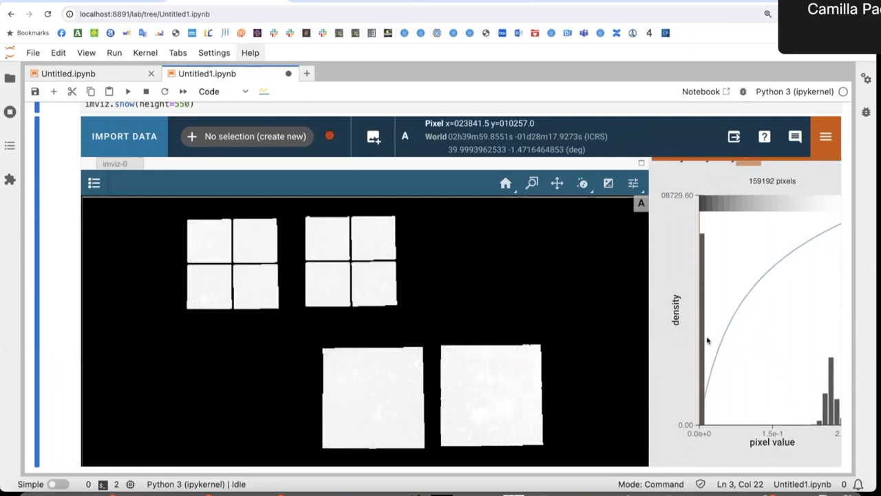
mouse_move(262, 369)
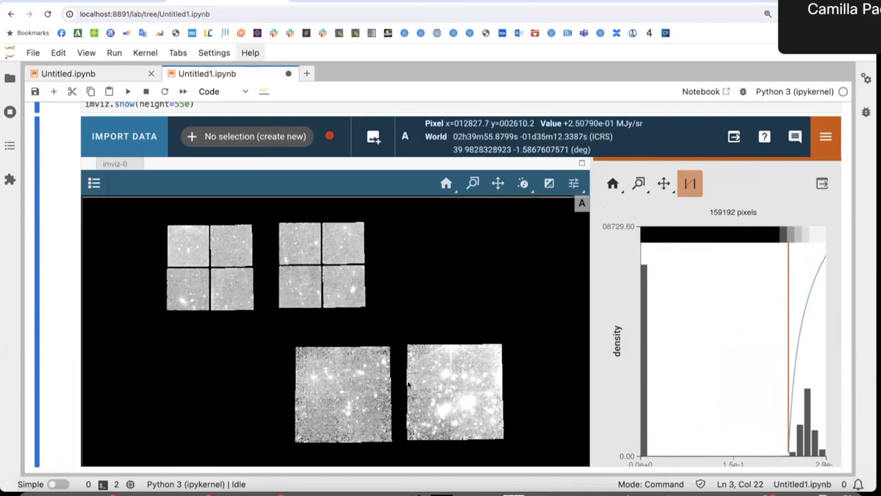
Zoom the viewer onto the galaxy cluster and set the histogram to x-only pan and zoom.
left_click(405, 136)
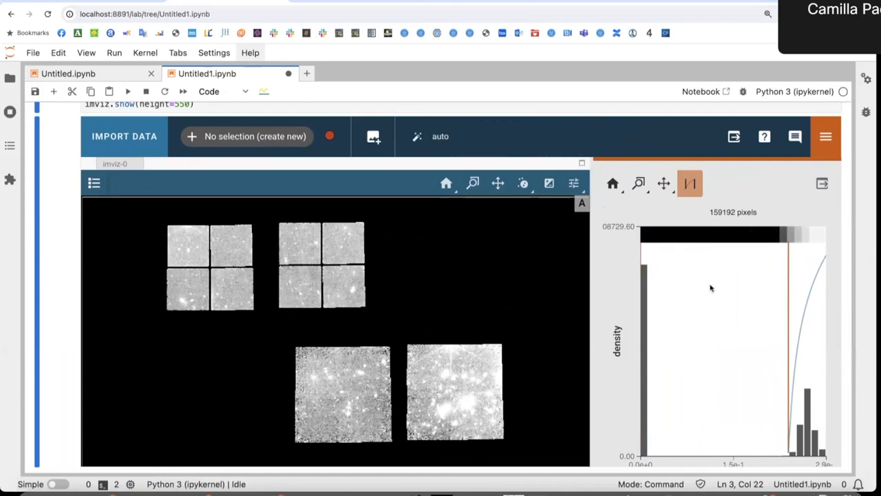
left_click(665, 184)
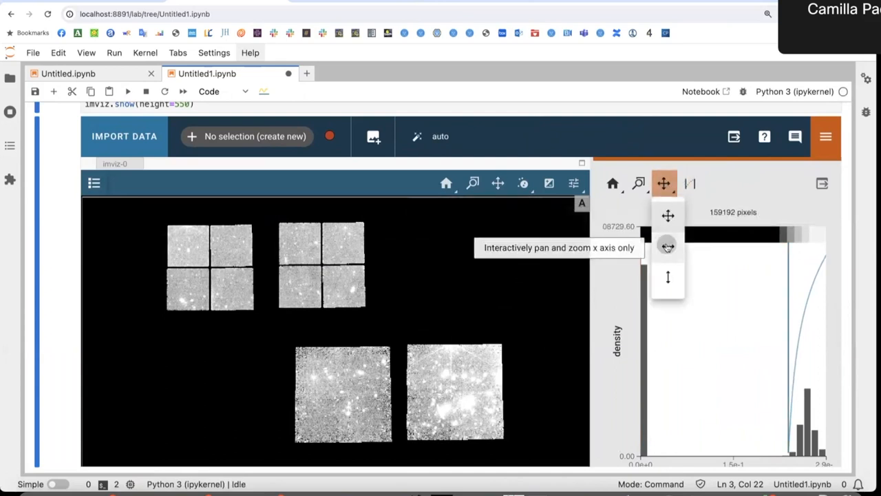
left_click(666, 245)
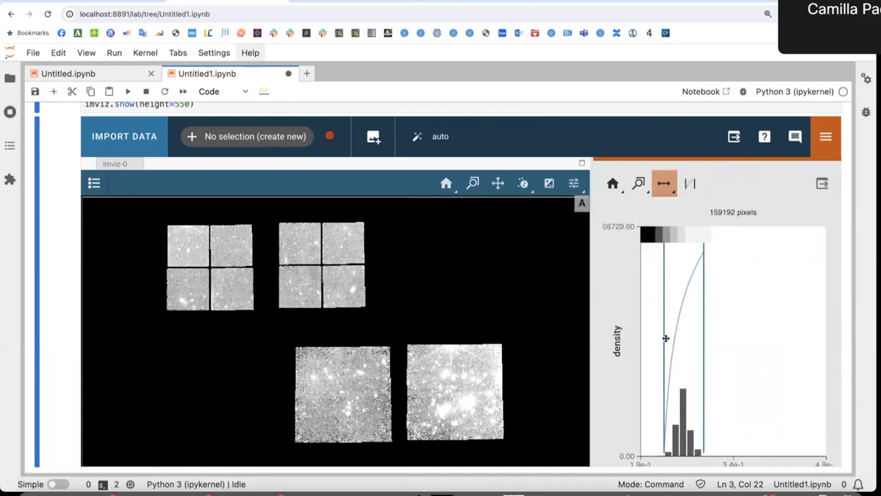
mouse_move(680, 294)
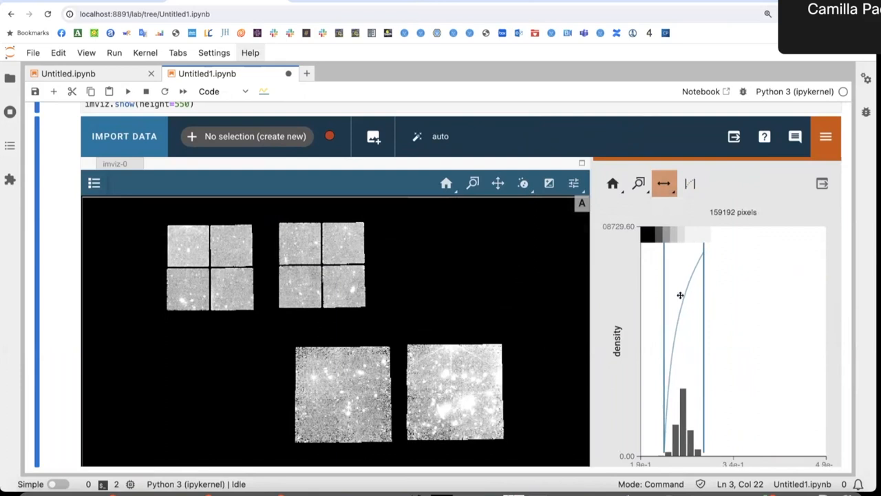
mouse_move(680, 234)
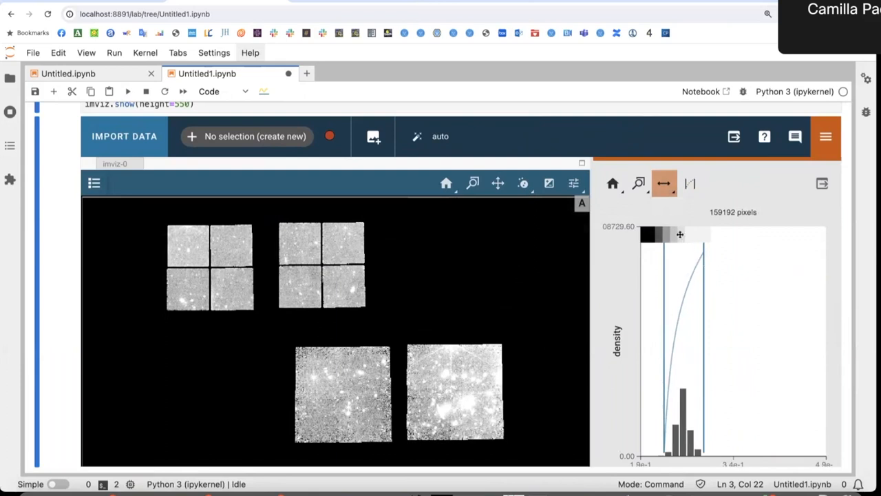
mouse_move(696, 407)
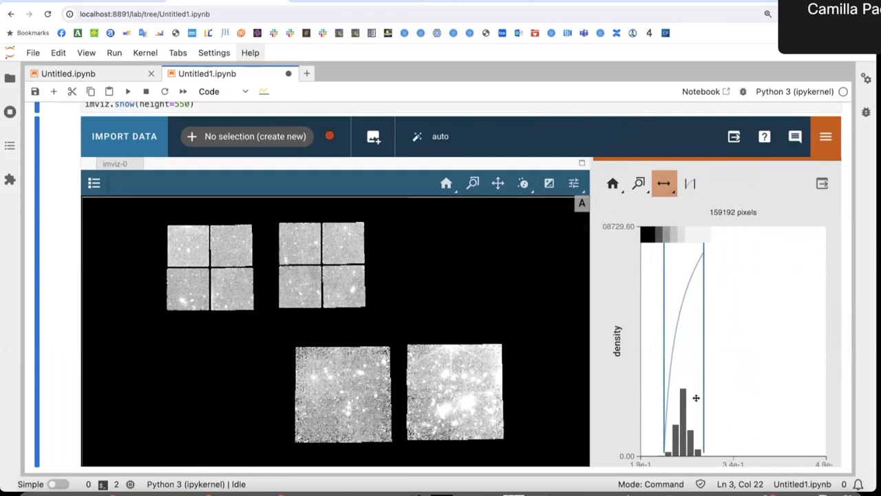
left_click(688, 184)
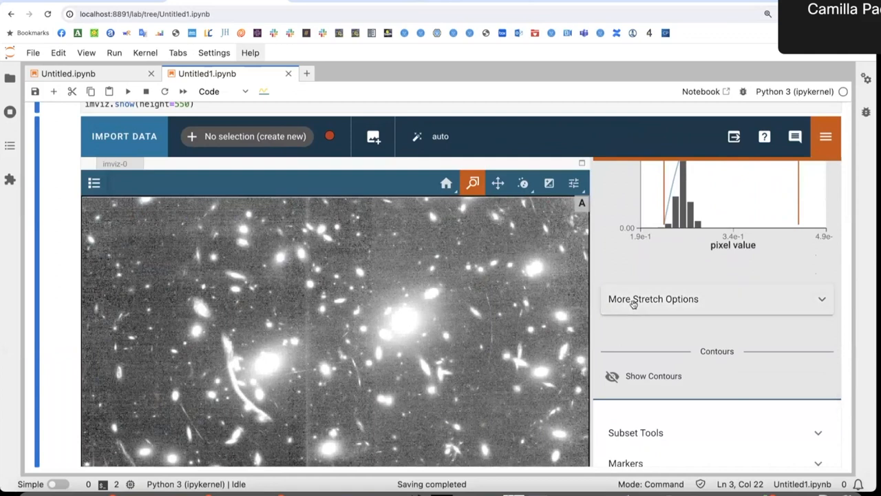
Expand More Stretch Options, pick the Viridis colormap and scroll down to the empty cell.
left_click(652, 298)
type("2")
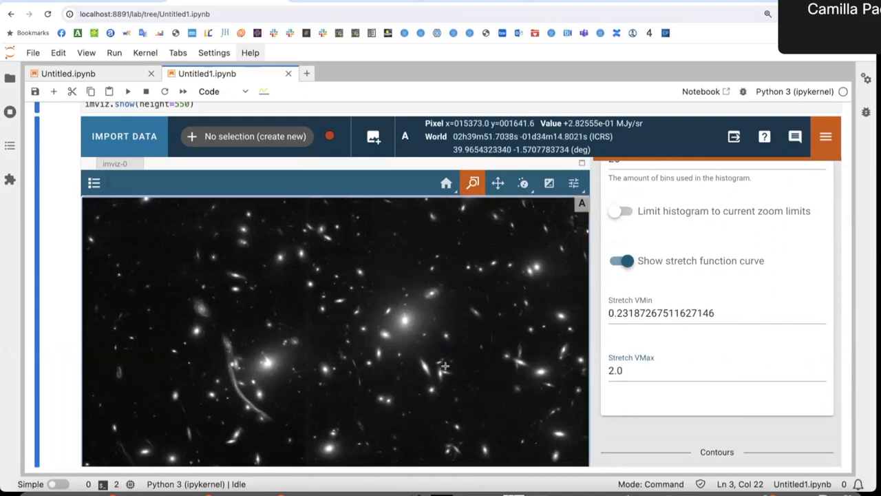
mouse_move(223, 349)
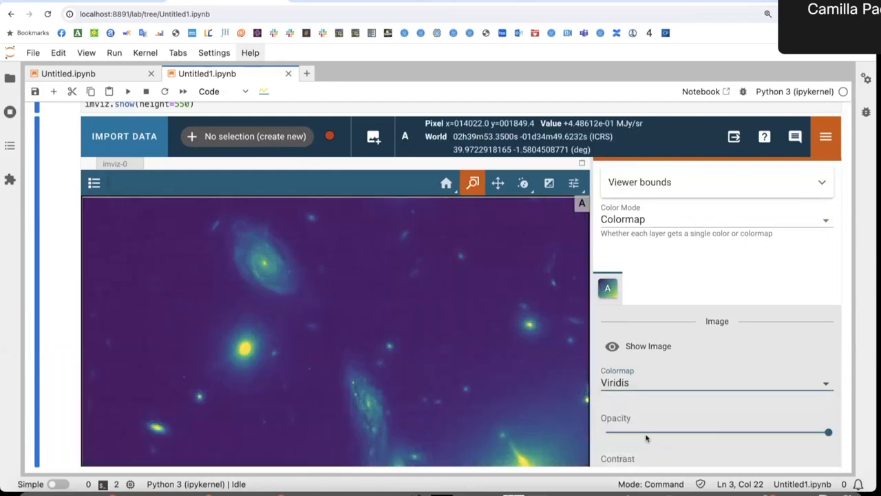
mouse_move(597, 388)
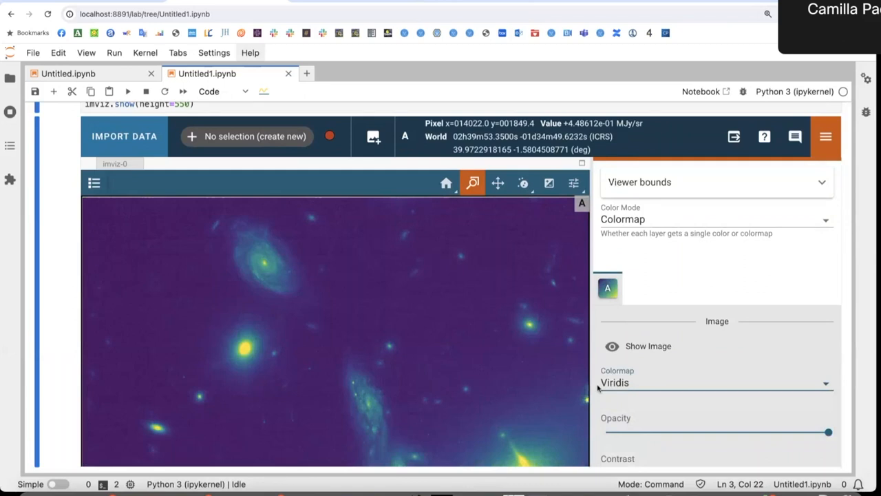
mouse_move(594, 371)
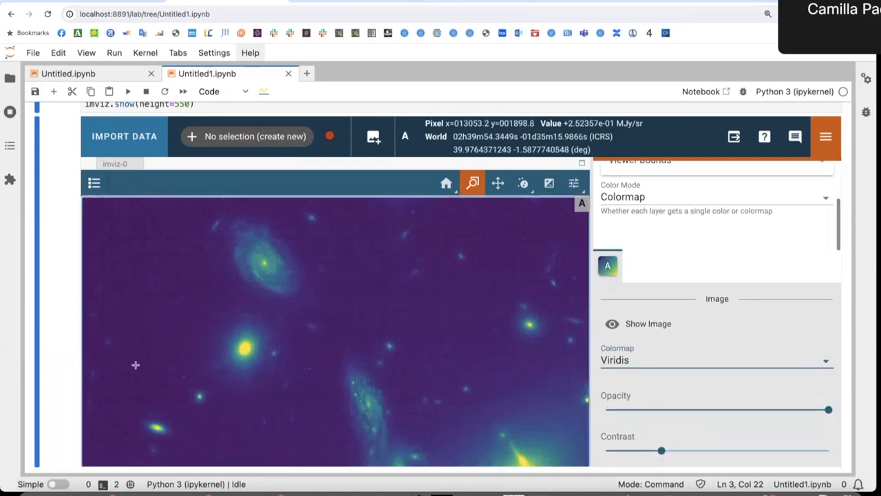
scroll("down", 3)
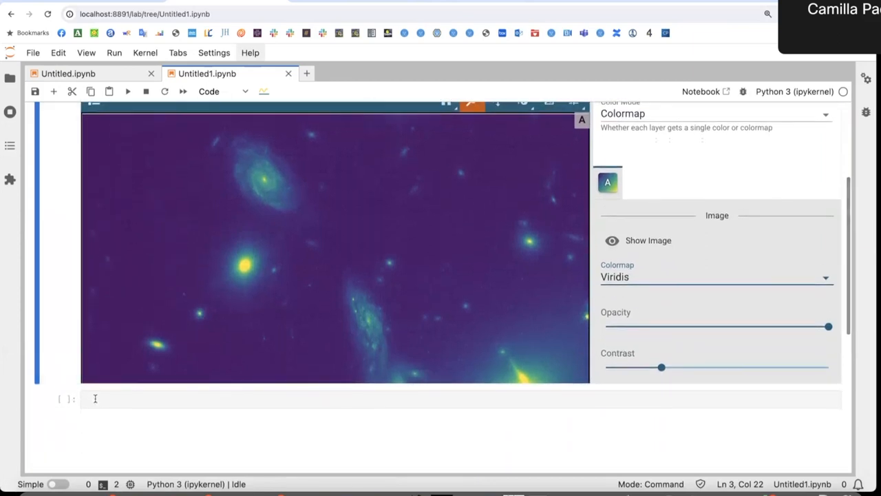
Write plotopt = imviz.plugins['Plot Options'] and begin the line plotopt.image_colormap = ''.
type("impiz.")
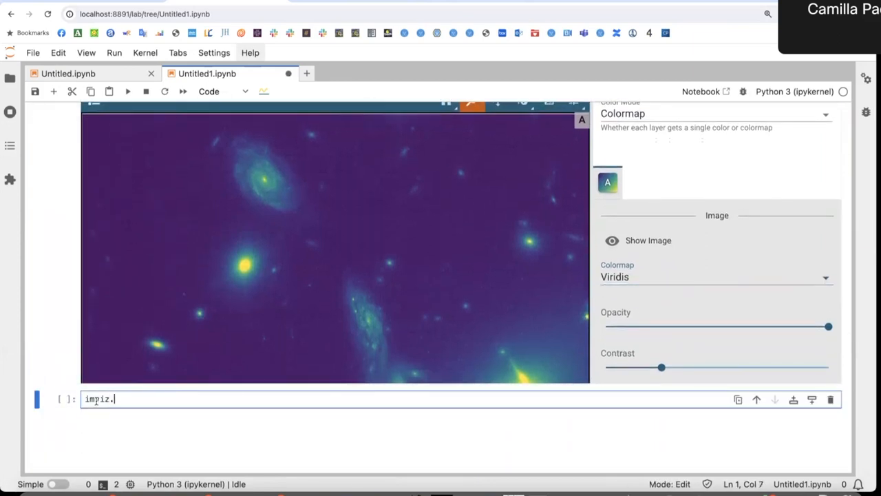
type("plugi")
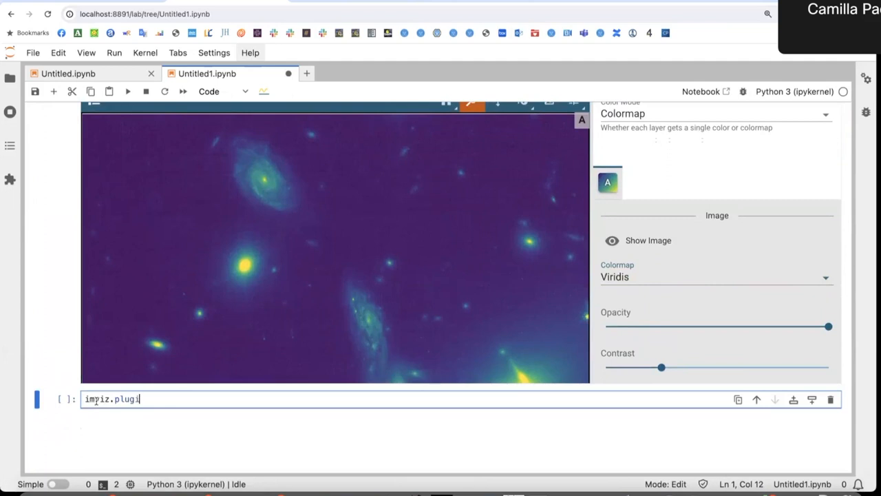
type("s['Plot Optio")
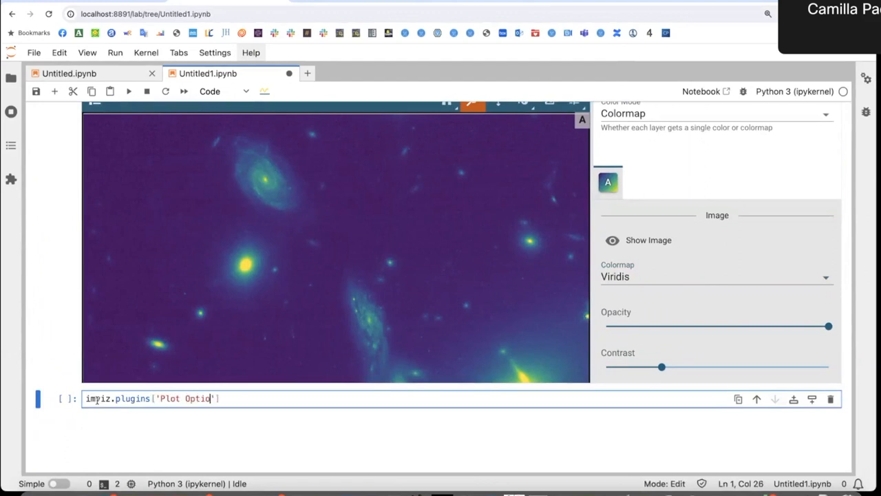
type("ns")
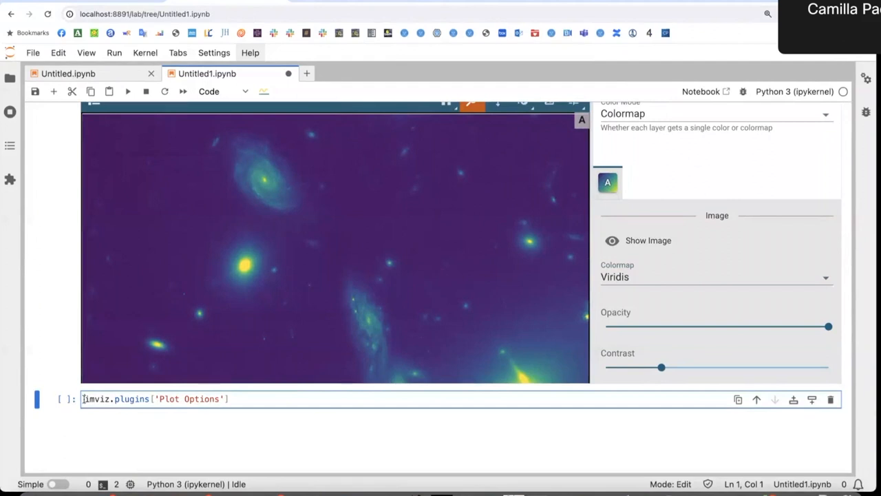
type("plotopt =")
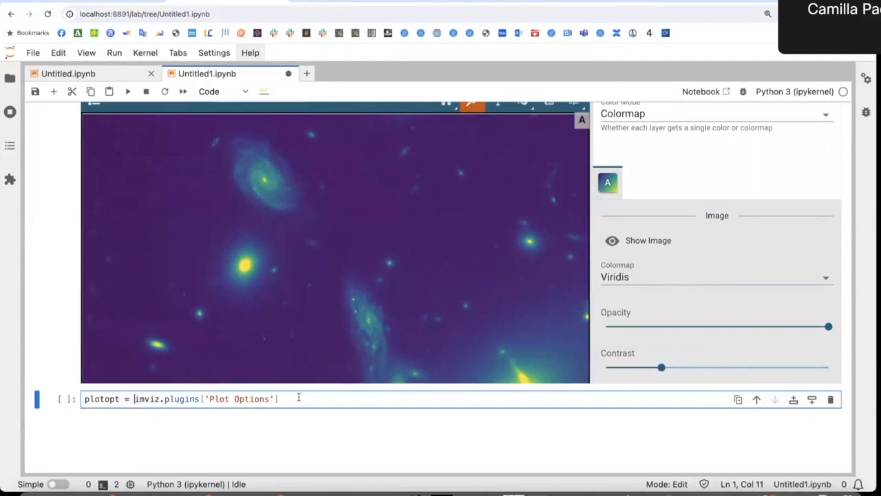
key("Enter")
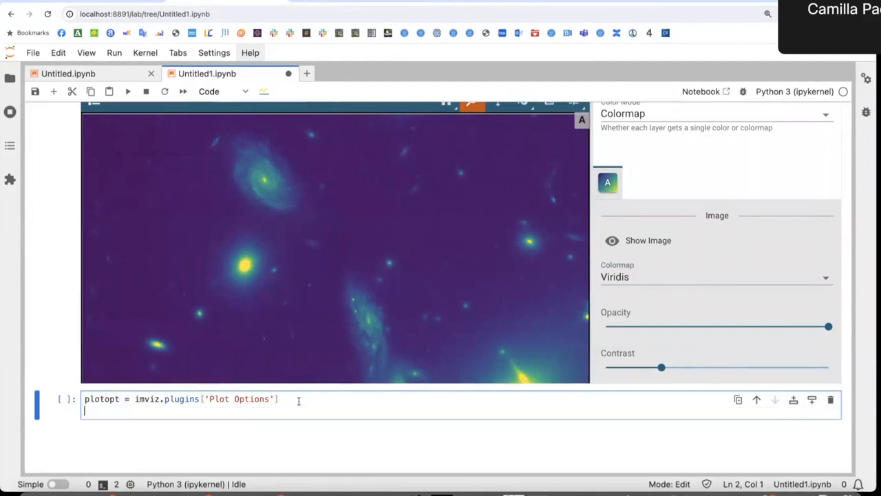
type("plotopt.image_colormap = '")
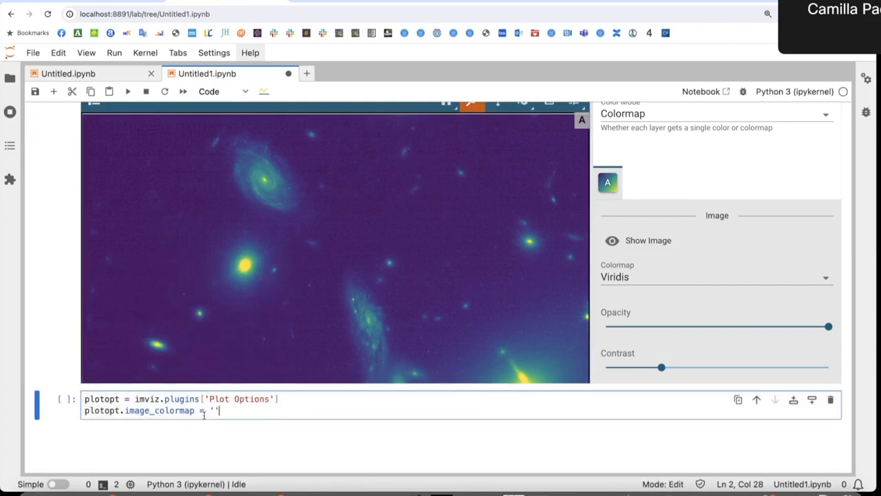
Complete the colormap as 'Viridis' and add plotopt.stretch_function = 'Arcsinh'.
type("Viridis")
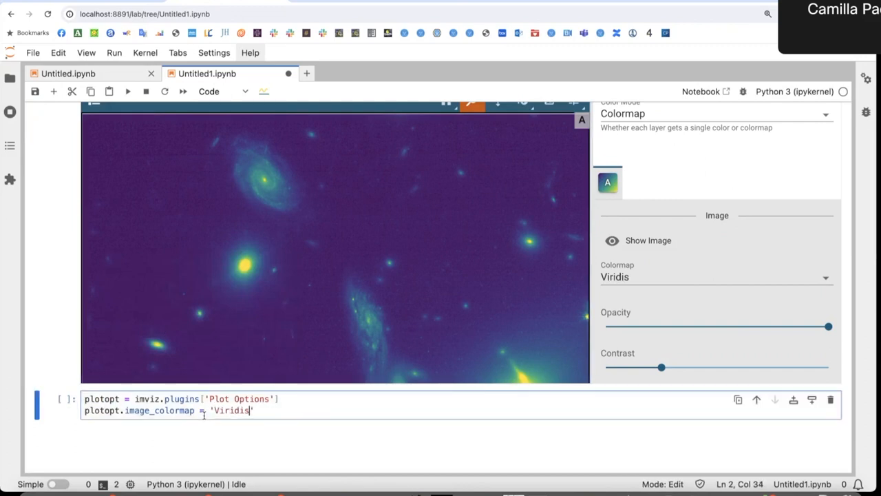
type("p")
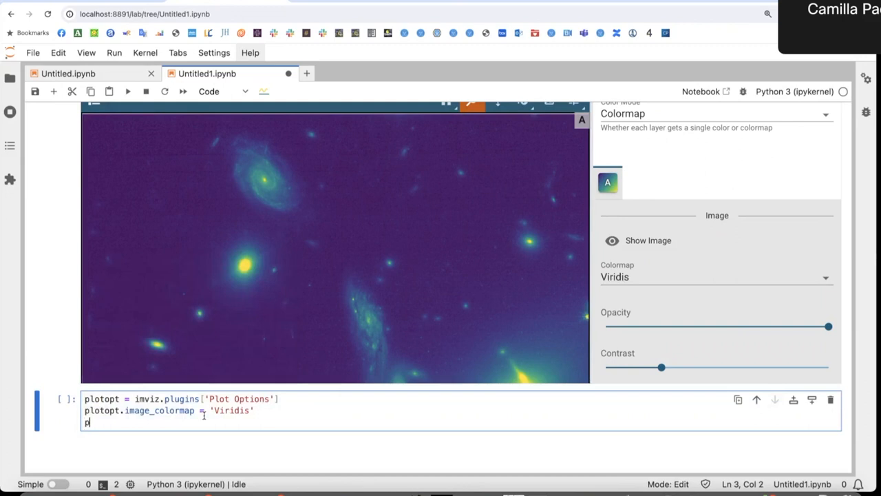
type("lotopt.stre")
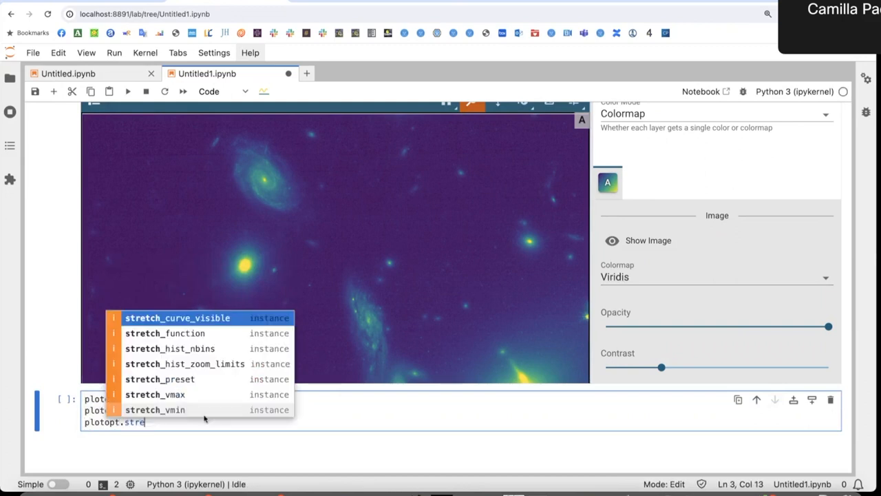
left_click(165, 333)
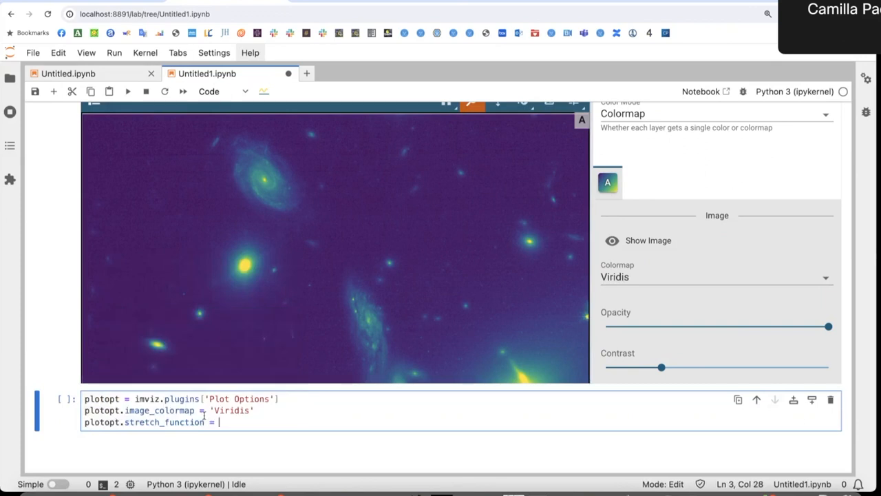
type("'Ar'")
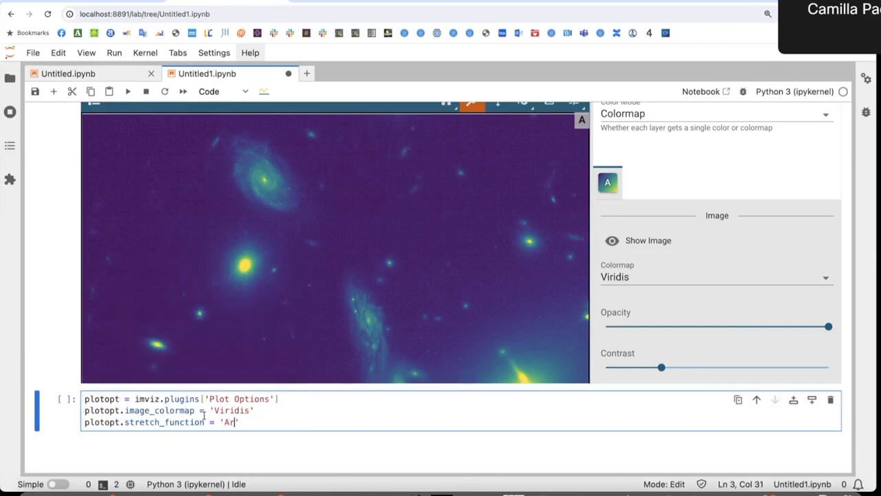
type("sinh")
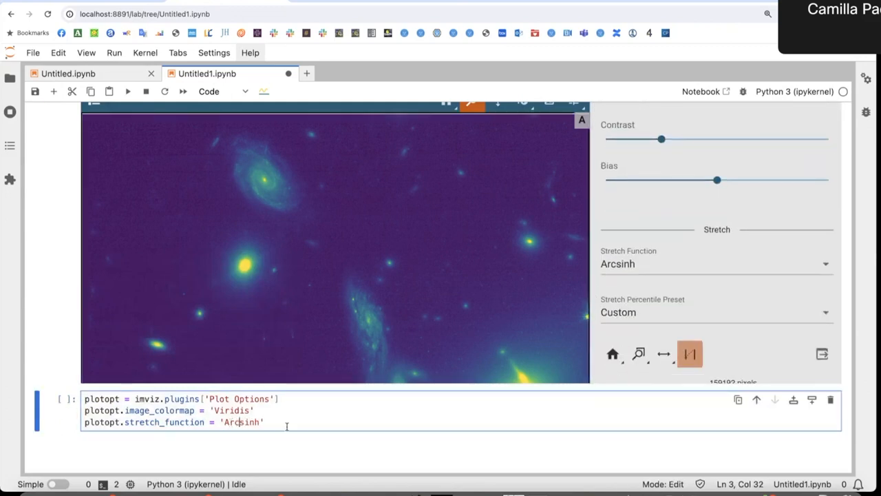
Add lines setting plotopt.stretch_vmin = 0.2 and plotopt.stretch_vmax = 2.0.
type("plotop")
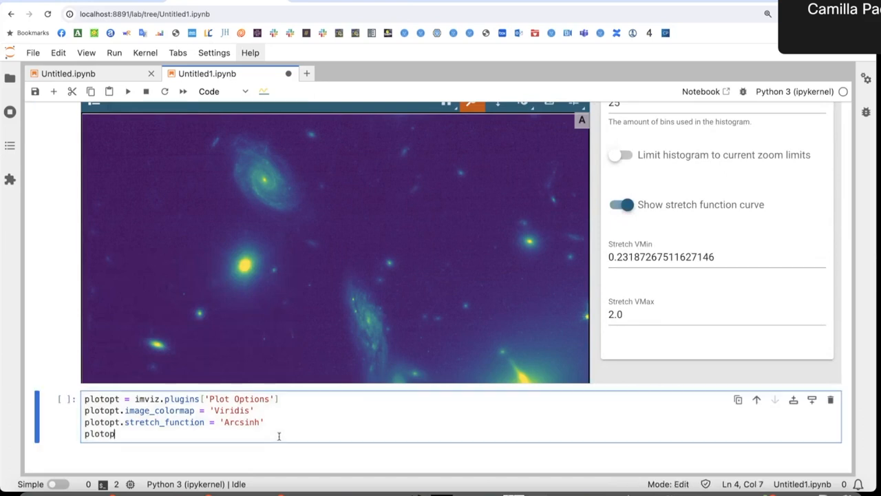
type("t.")
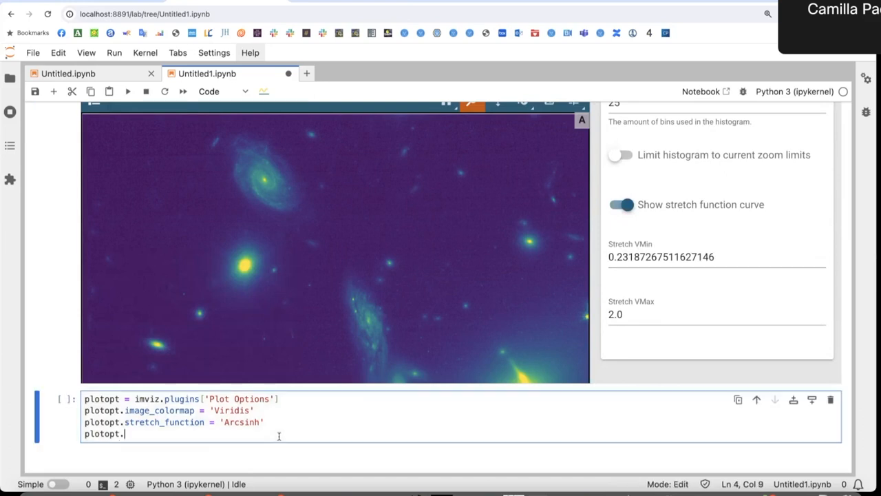
type("stretch_vmin =")
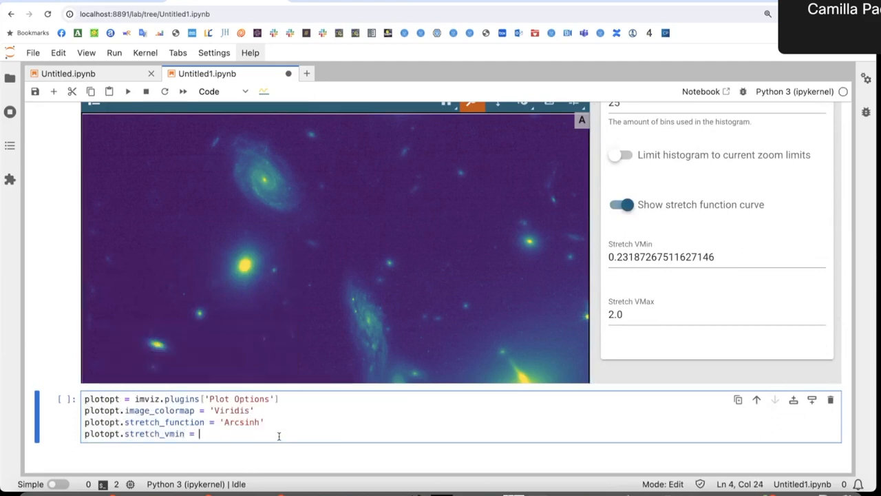
type("0.2")
type("plotopt")
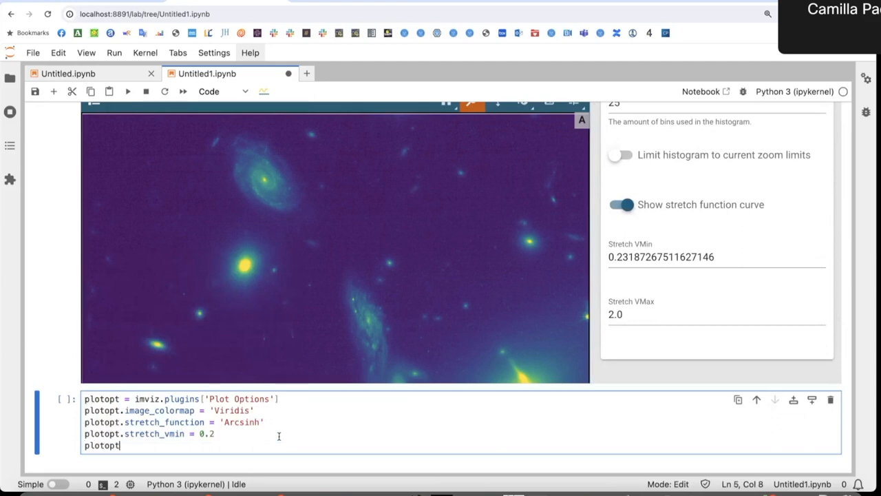
type(".stretch_vmax =")
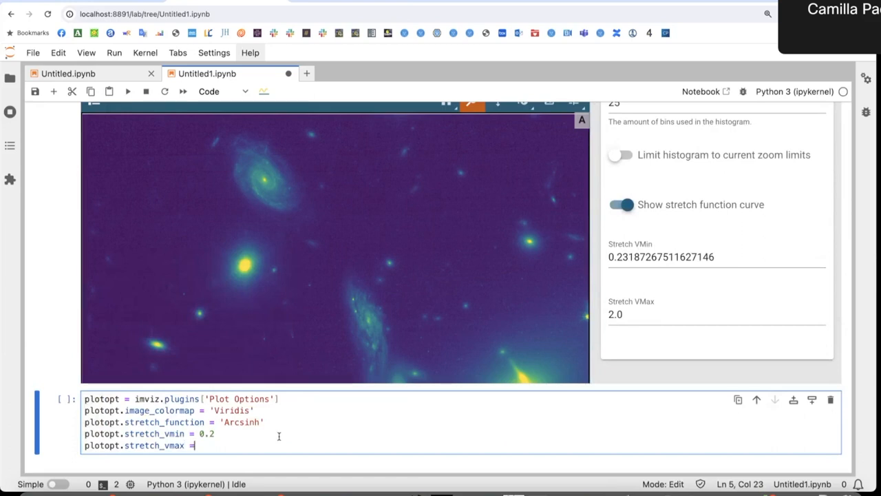
type("2.0")
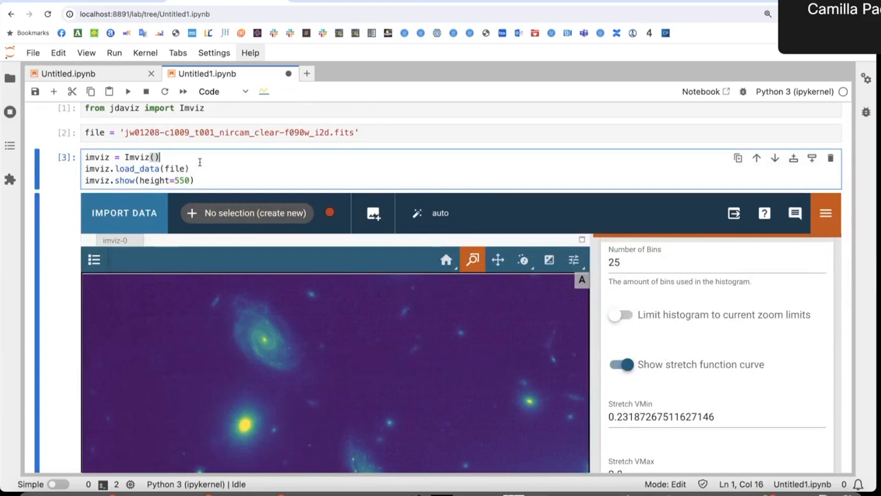
Re-run the Imviz load/show cell, then run the Plot Options cell to render the cluster in Viridis.
key("Shift+Enter")
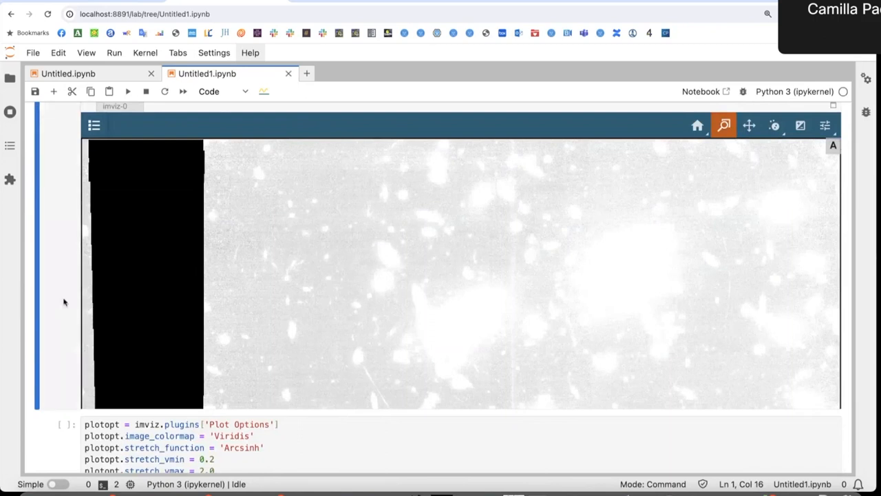
scroll("down", 3)
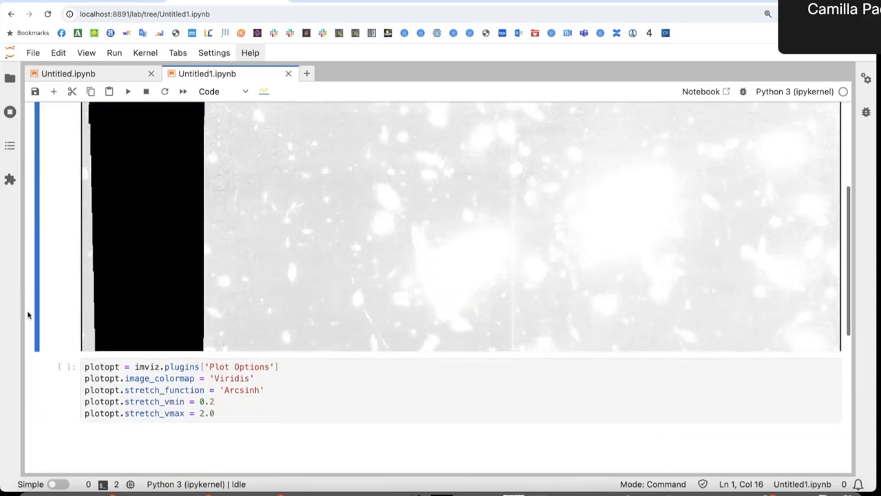
key("shift+enter")
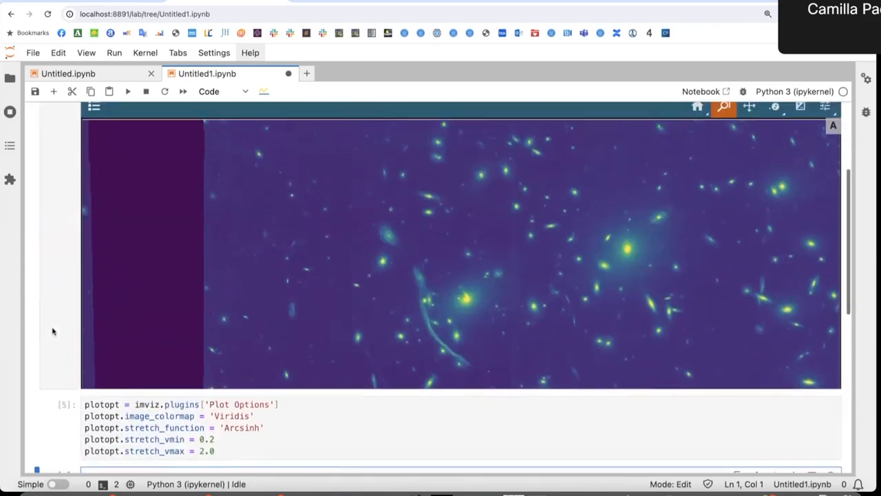
left_click(749, 108)
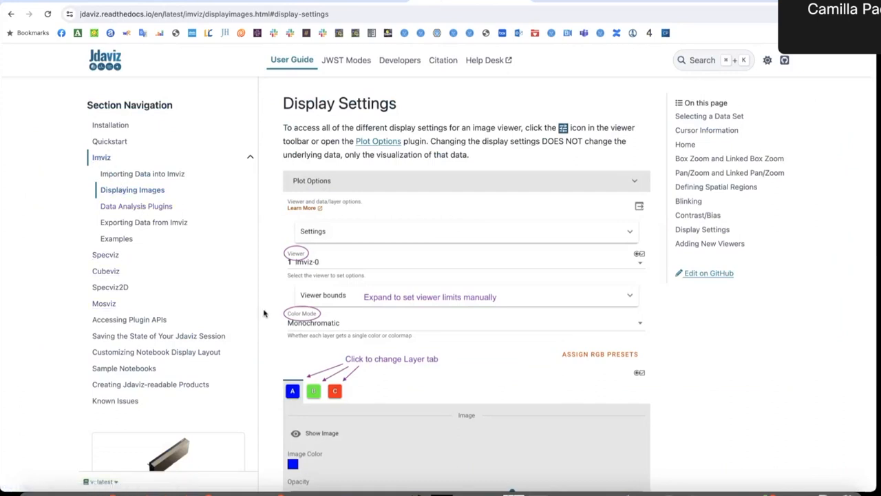
mouse_move(264, 314)
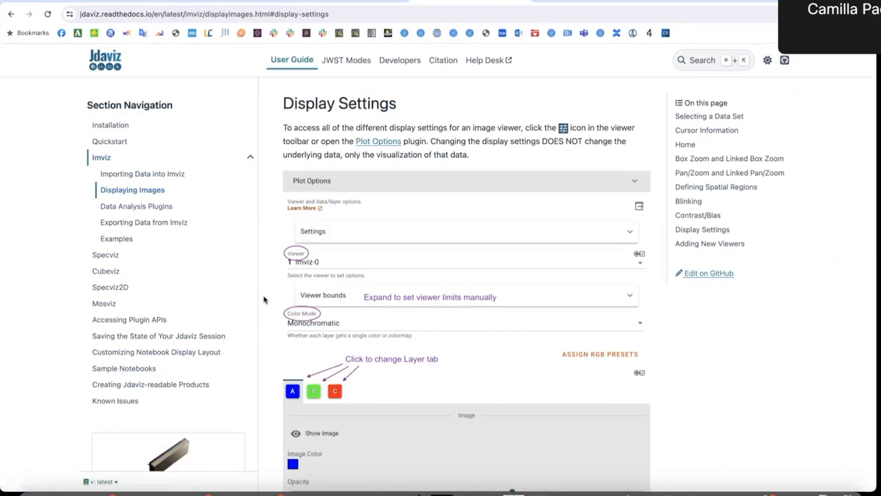